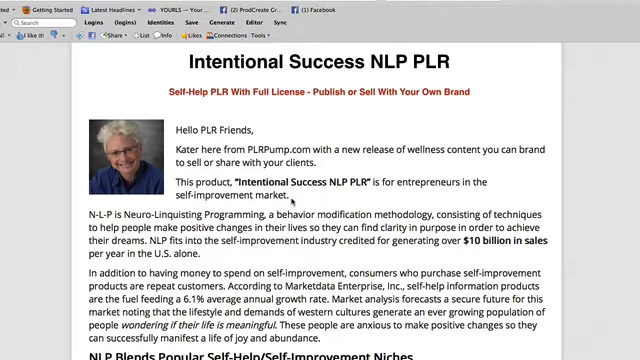
Scroll the sales page past the Business Builder section to the Authority Building article titles
{"action": "scroll", "scroll_direction": "down", "scroll_amount": 3}
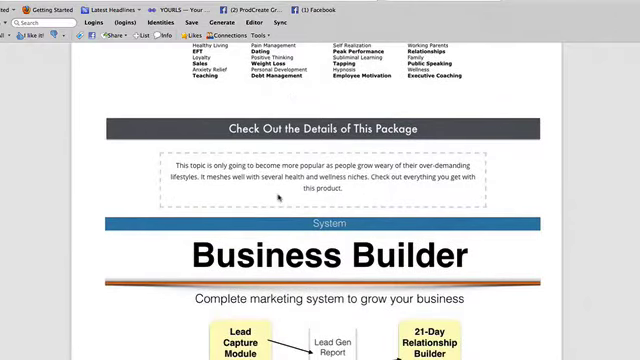
{"action": "scroll", "scroll_direction": "down", "scroll_amount": 3}
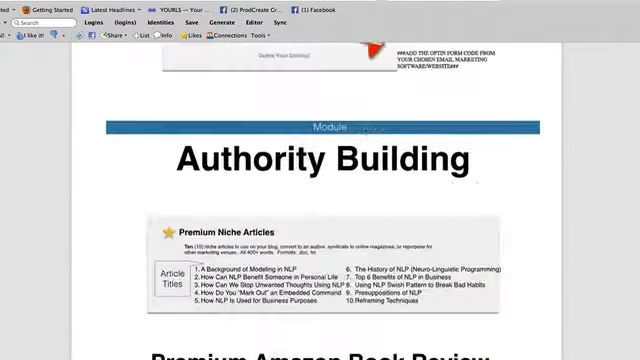
{"action": "scroll", "scroll_direction": "down", "scroll_amount": 3}
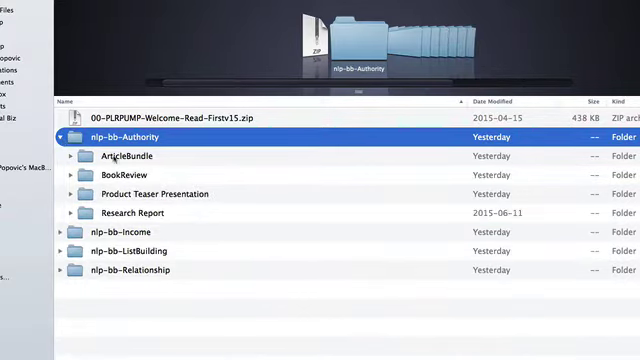
{"action": "left_click", "coordinate": [72, 156]}
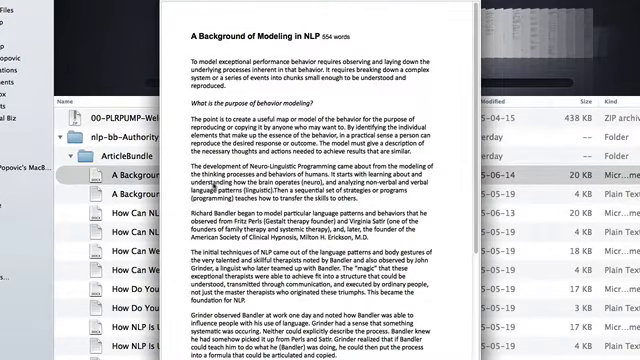
{"action": "scroll", "scroll_direction": "down", "scroll_amount": 3}
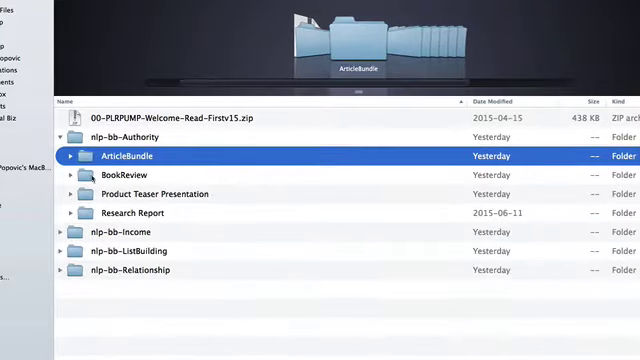
Browse BookReview and ArticleBundle, then expand Product Teaser Presentation and select nlp-teaser.pdf
{"action": "left_click", "coordinate": [129, 176]}
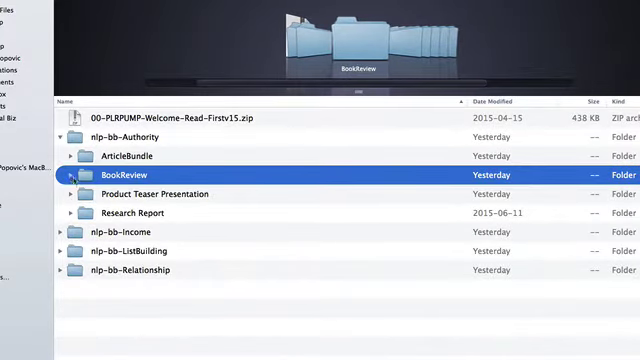
{"action": "left_click", "coordinate": [71, 175]}
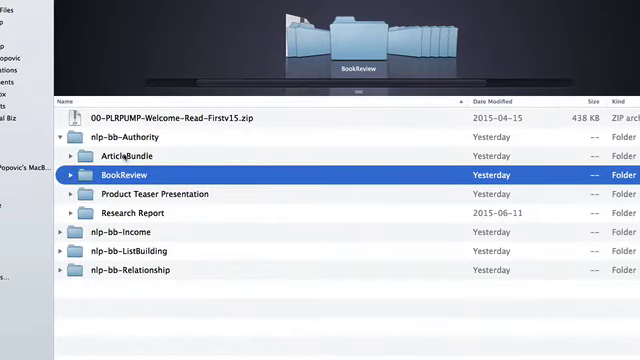
{"action": "left_click", "coordinate": [117, 155]}
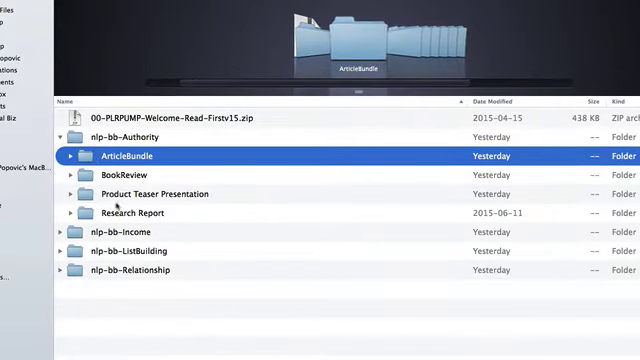
{"action": "left_click", "coordinate": [150, 194]}
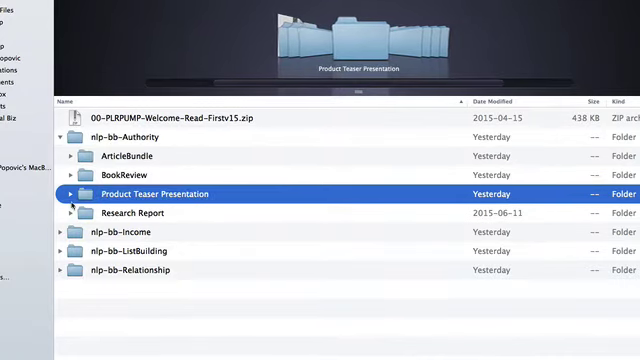
{"action": "left_click", "coordinate": [73, 194]}
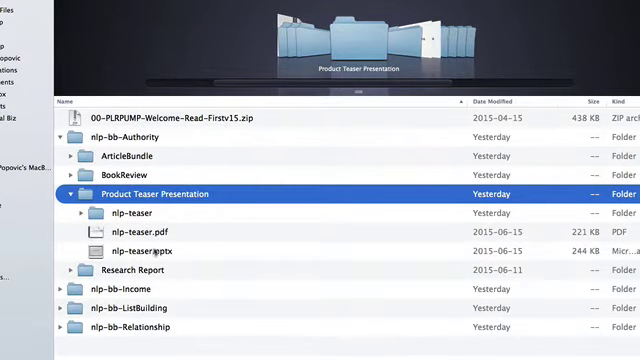
{"action": "left_click", "coordinate": [150, 231]}
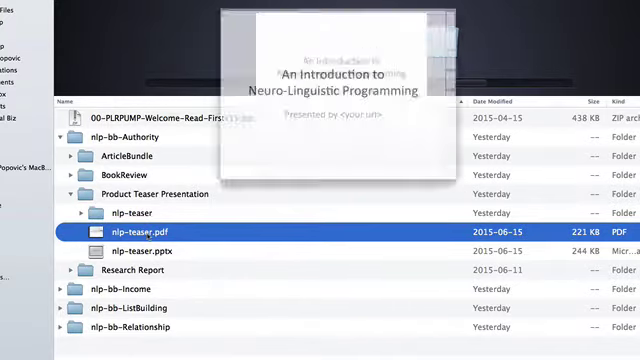
Open nlp-teaser.pdf and move to another slide of the presentation
{"action": "double_click", "coordinate": [145, 231]}
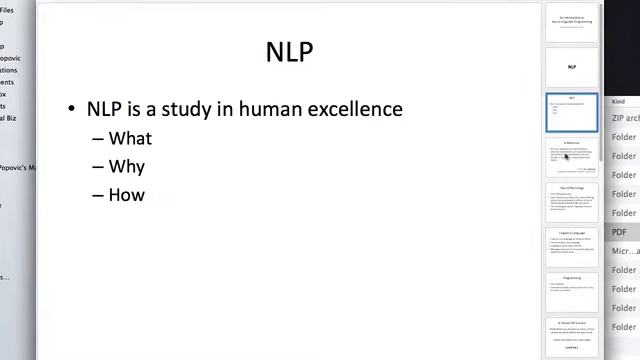
{"action": "left_click", "coordinate": [572, 233]}
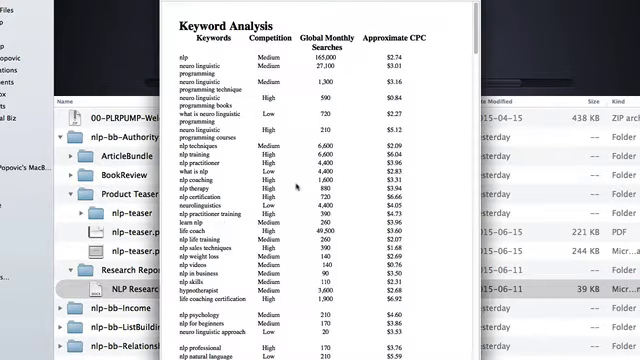
Scroll the NLP research report past the keyword table to the 100 Blog Posts list
{"action": "scroll", "scroll_direction": "down", "scroll_amount": 3}
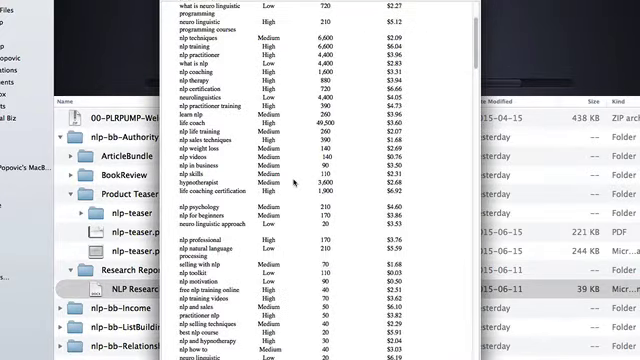
{"action": "scroll", "scroll_direction": "down", "scroll_amount": 3}
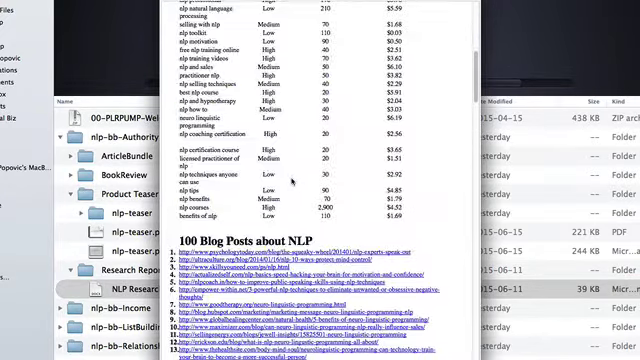
{"action": "scroll", "scroll_direction": "down", "scroll_amount": 3}
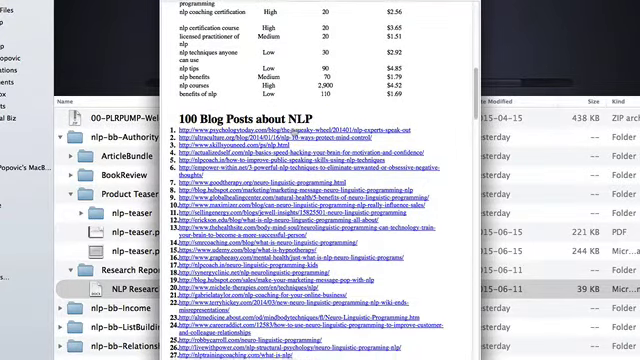
{"action": "scroll", "scroll_direction": "down", "scroll_amount": 3}
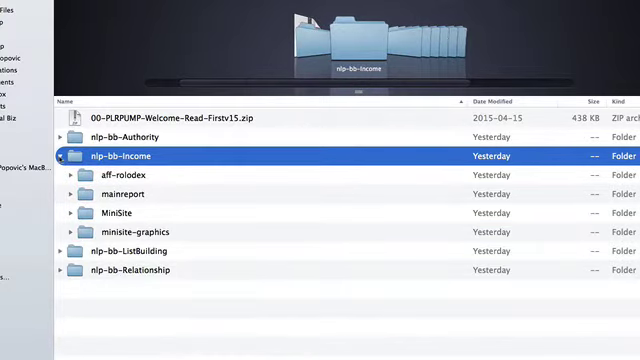
Expand nlp-bb-Income's mainreport folder to show its MR-ecover and Report subfolders
{"action": "left_click", "coordinate": [130, 193]}
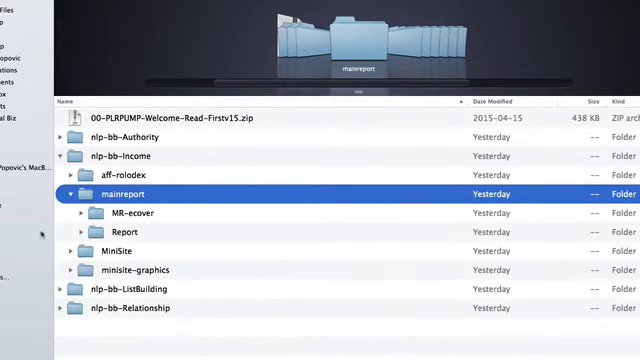
{"action": "left_click", "coordinate": [81, 231]}
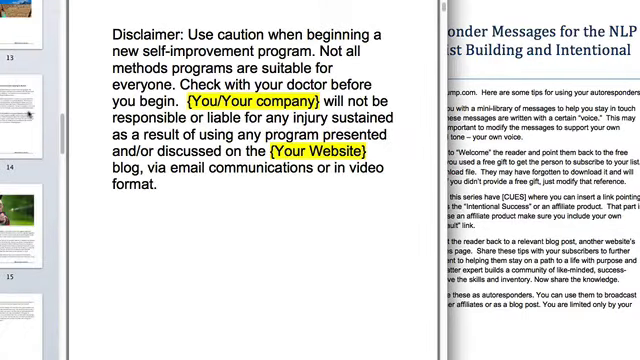
Scroll the main NLP ebook from the disclaimer past the contents to the Chapter 2 heading
{"action": "scroll", "scroll_direction": "down", "scroll_amount": 3}
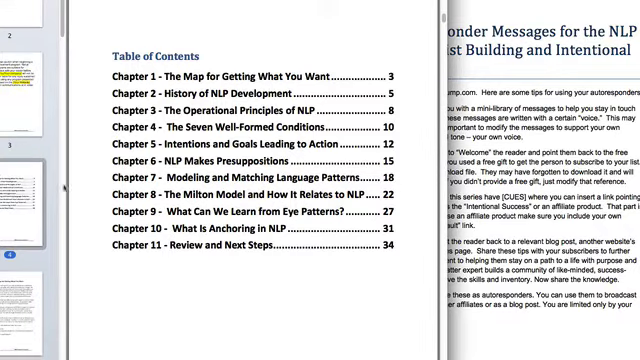
{"action": "scroll", "scroll_direction": "down", "scroll_amount": 3}
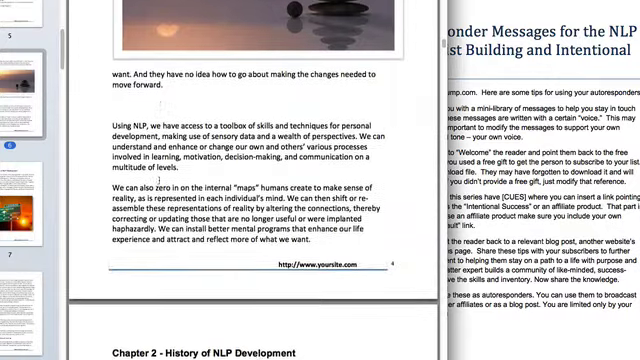
{"action": "scroll", "scroll_direction": "down", "scroll_amount": 3}
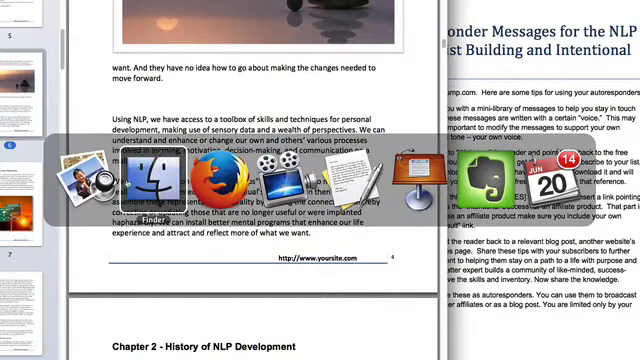
Return to Finder and expand the nlp-bb-ListBuilding folder
{"action": "left_click", "coordinate": [152, 181]}
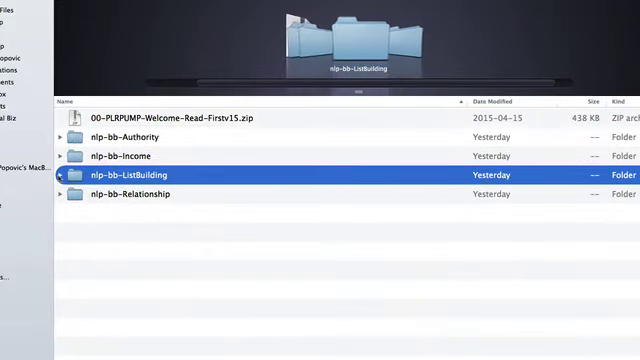
{"action": "left_click", "coordinate": [56, 175]}
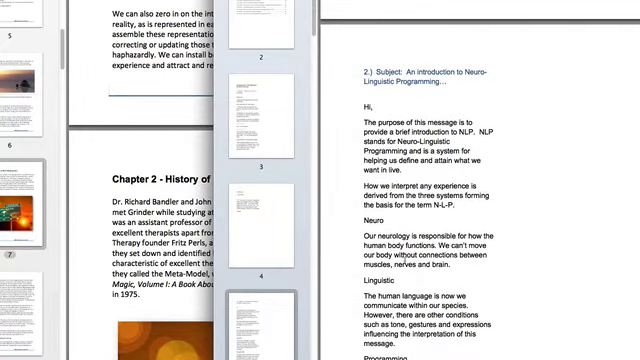
Scroll through autoresponder message two's NLP introduction to the 21 Autoresponders contents list
{"action": "scroll", "scroll_direction": "down", "scroll_amount": 3}
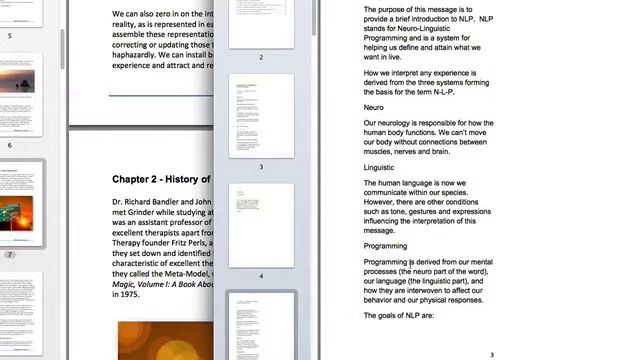
{"action": "scroll", "scroll_direction": "down", "scroll_amount": 3}
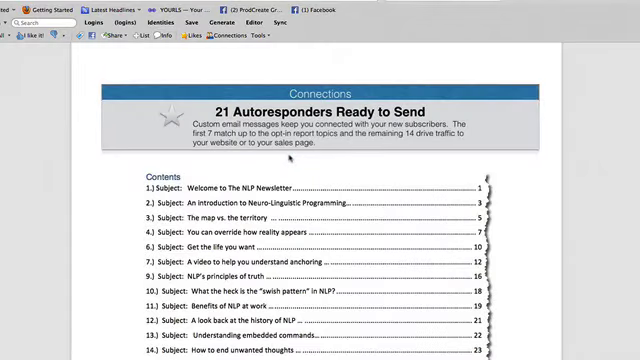
Scroll the Firefox sales page to the Product Summary table of module minimum values
{"action": "scroll", "scroll_direction": "down", "scroll_amount": 3}
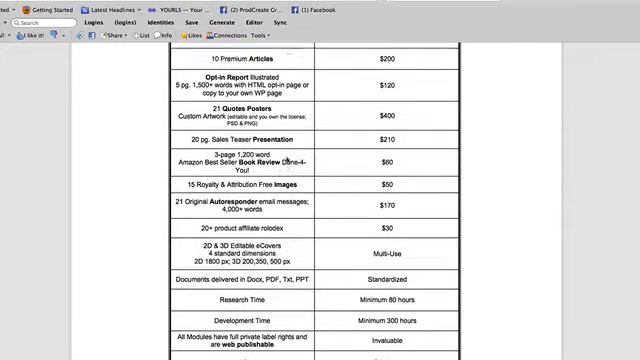
{"action": "scroll", "scroll_direction": "up", "scroll_amount": 3}
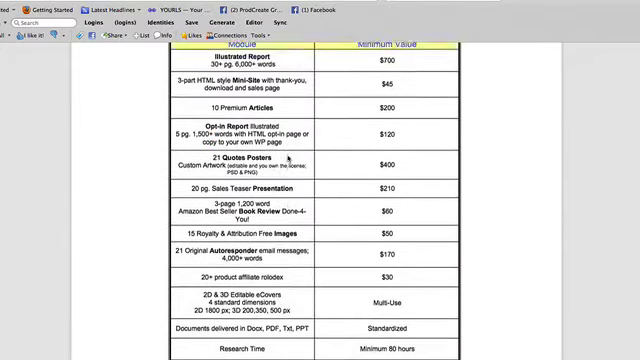
{"action": "scroll", "scroll_direction": "down", "scroll_amount": 3}
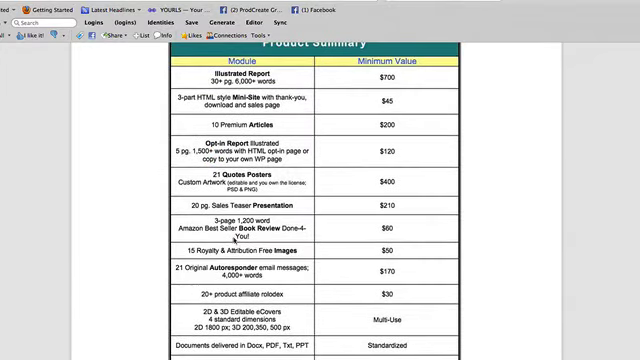